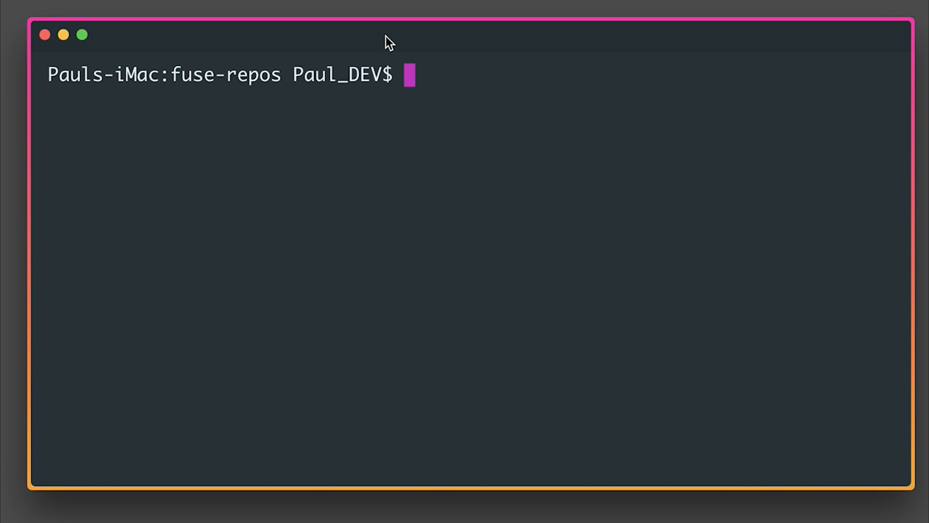
# - Run 'fuse create app Vibration' and change into the new Vibration project folder
pyautogui.write('f')
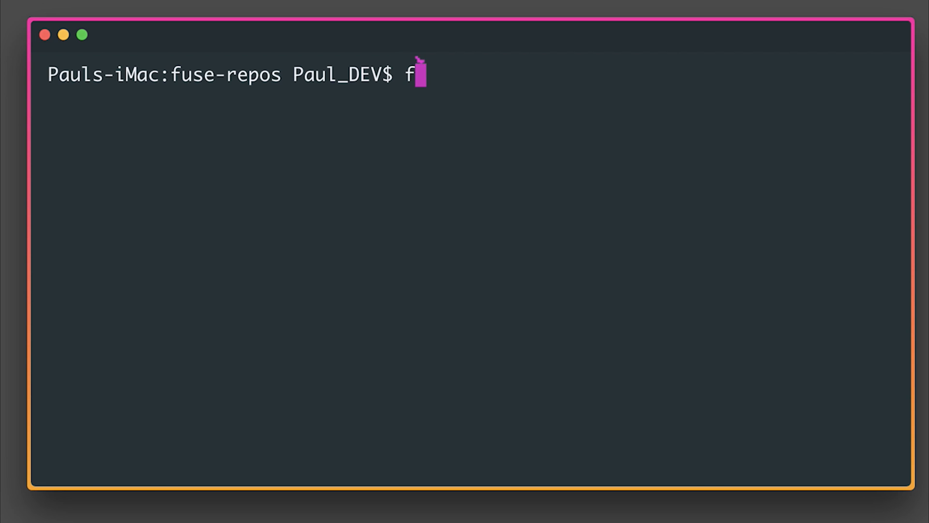
pyautogui.write('use create app')
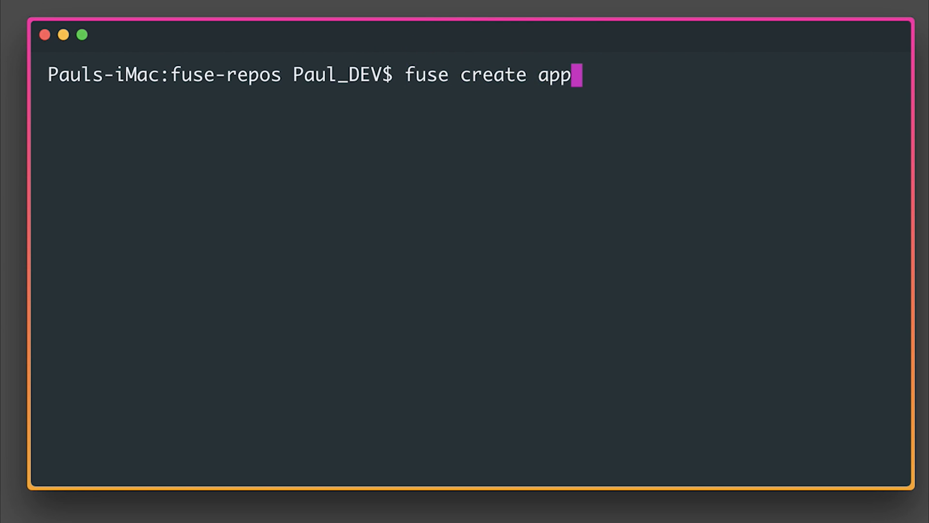
pyautogui.write('Vibration')
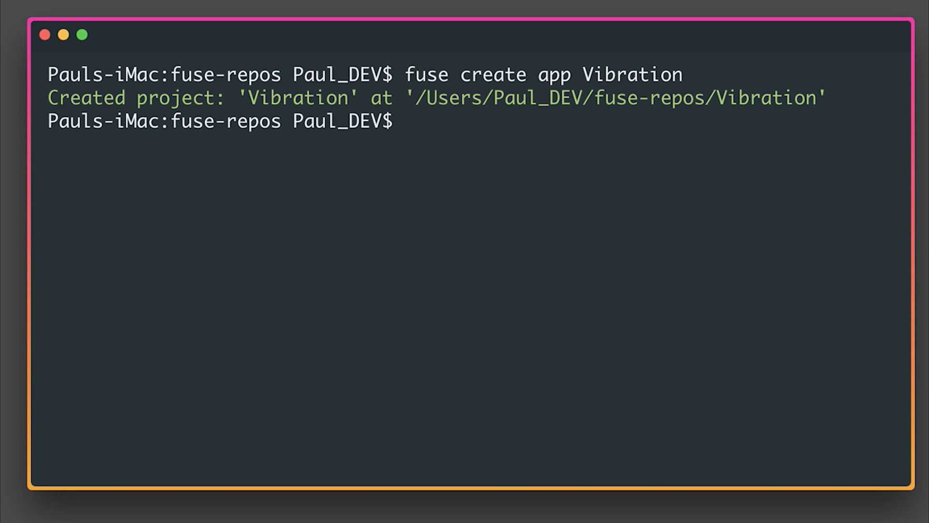
pyautogui.write('cd Vib')
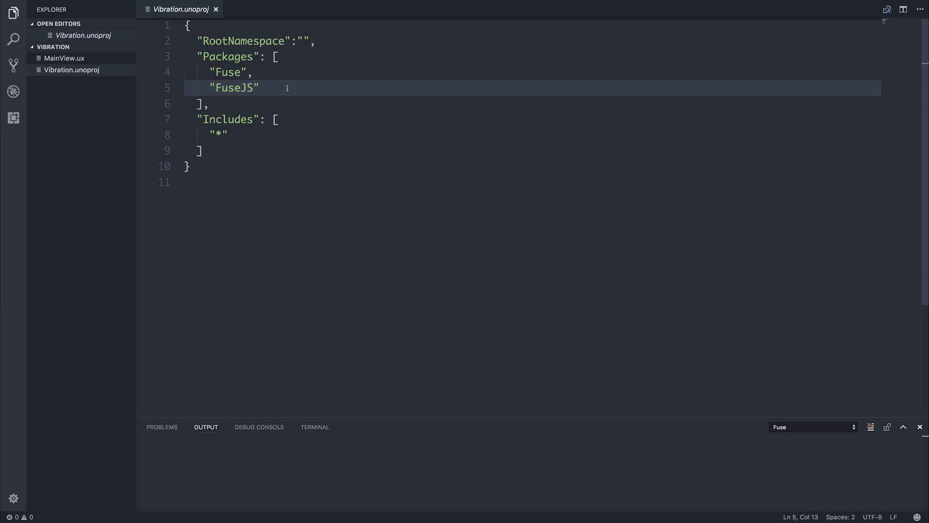
# - Add "Fuse.Vibration" after "FuseJS" in the Packages array of Vibration.unoproj and save
pyautogui.write('",')
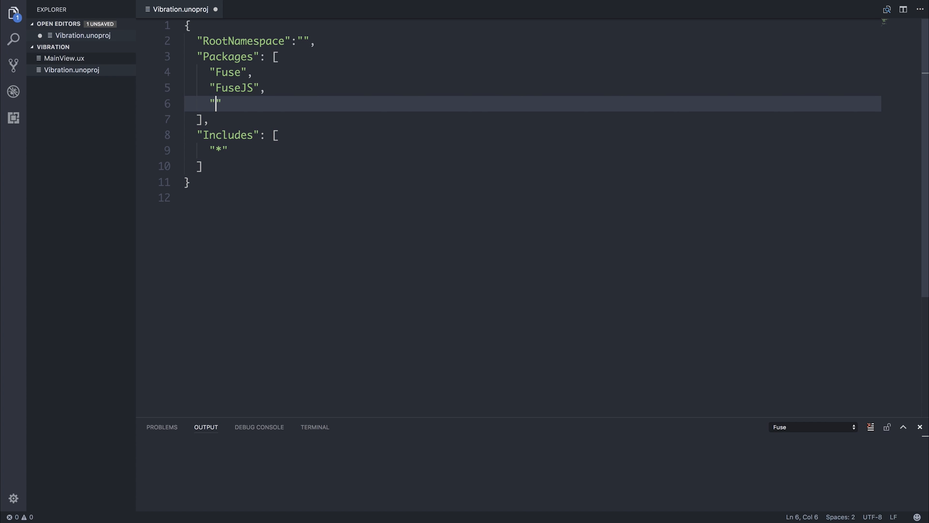
pyautogui.write('Fuse.Vibr')
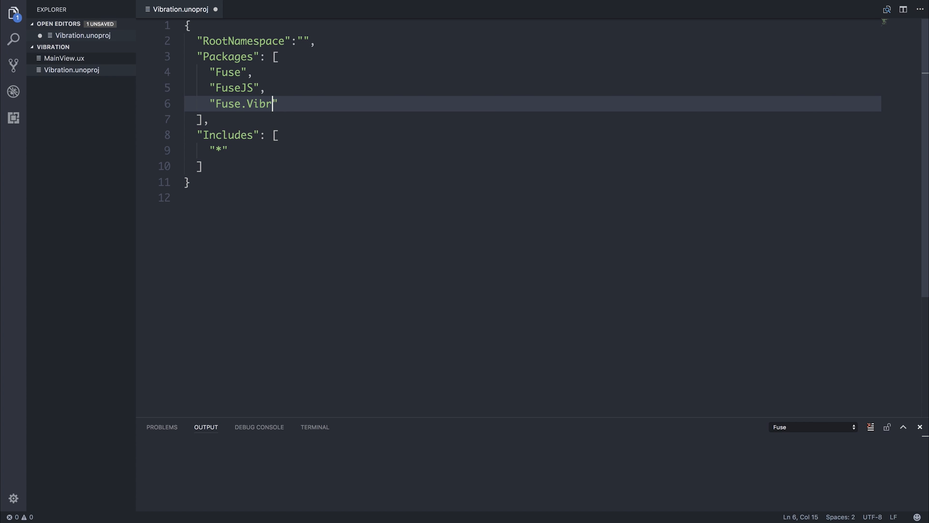
pyautogui.write('ation')
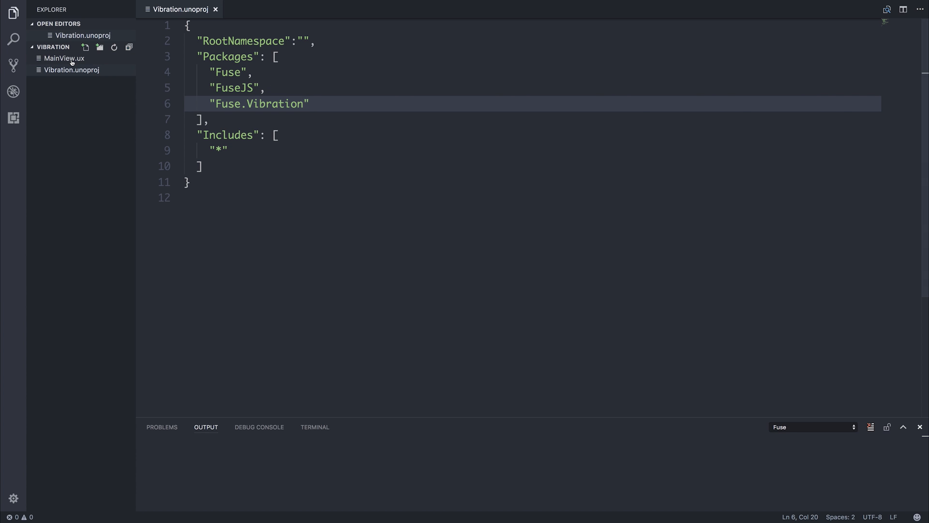
# - In MainView.ux, add a Panel with a Button whose Clicked is {vibrate}, plus a JavaScript block
pyautogui.click(64, 58)
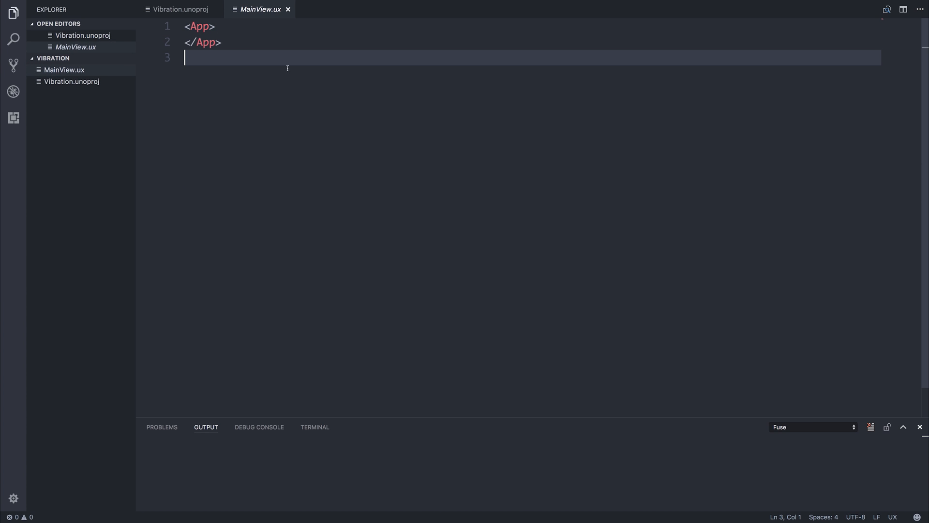
pyautogui.click(214, 26)
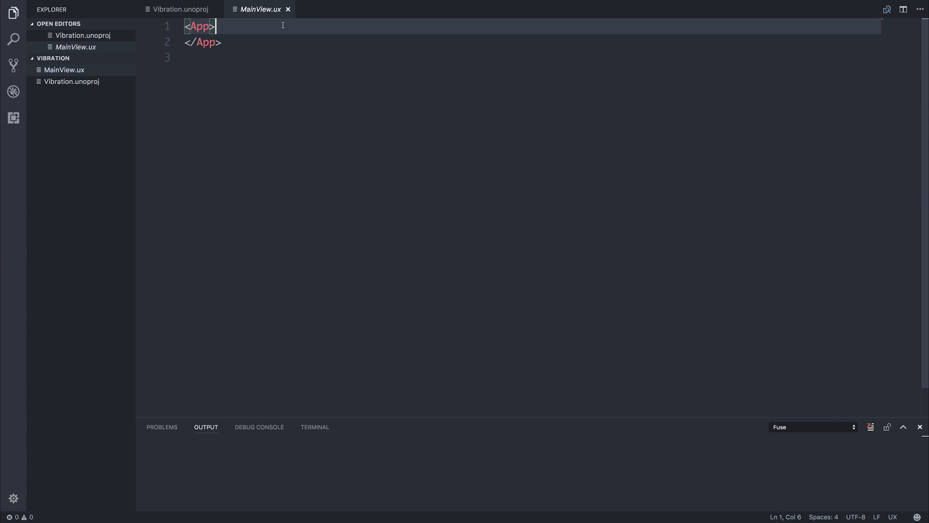
pyautogui.press('Enter')
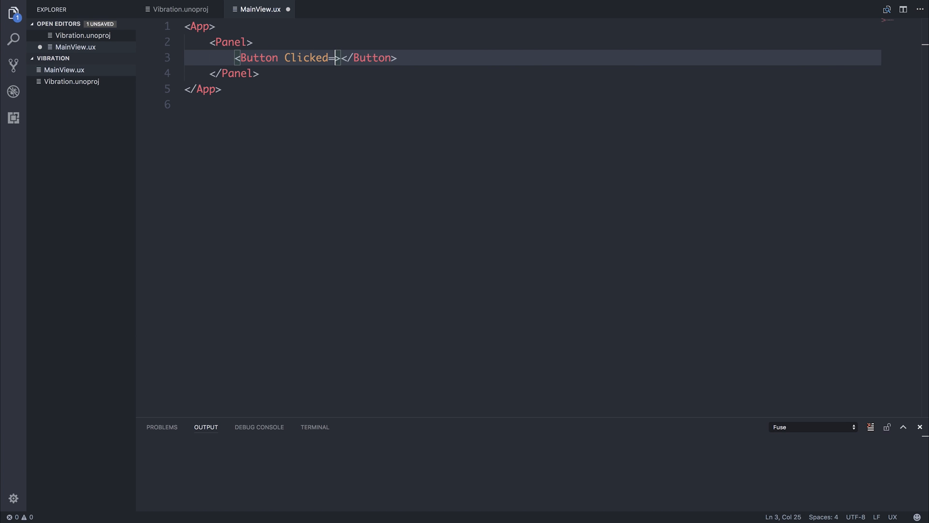
pyautogui.write('""')
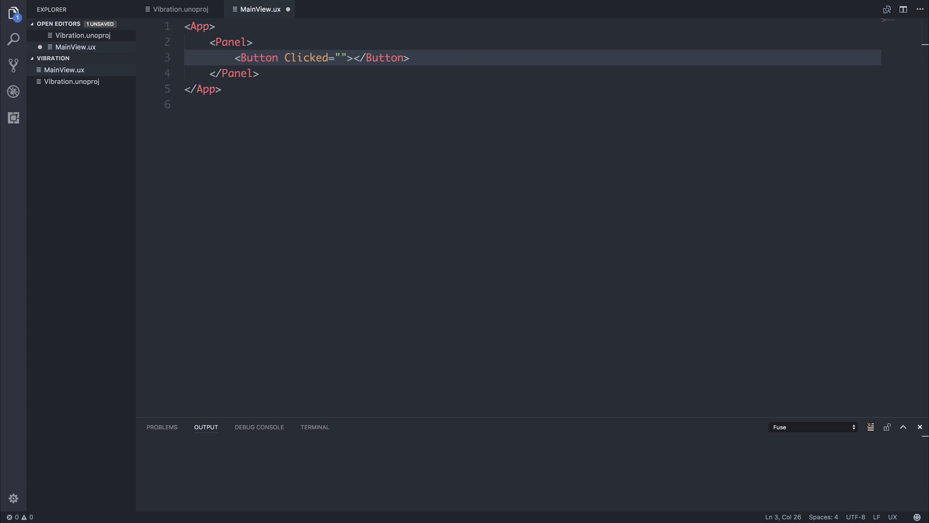
pyautogui.write('{vibrate')
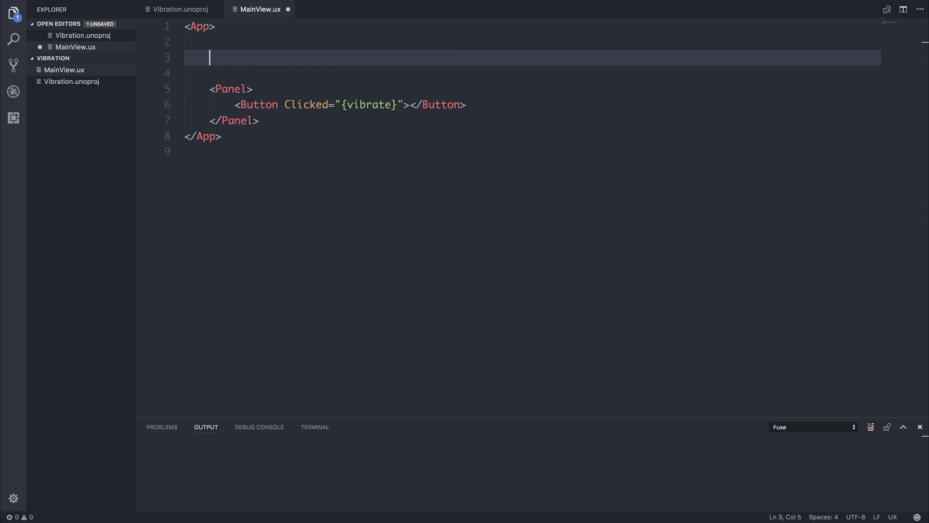
pyautogui.write('JavaScript>')
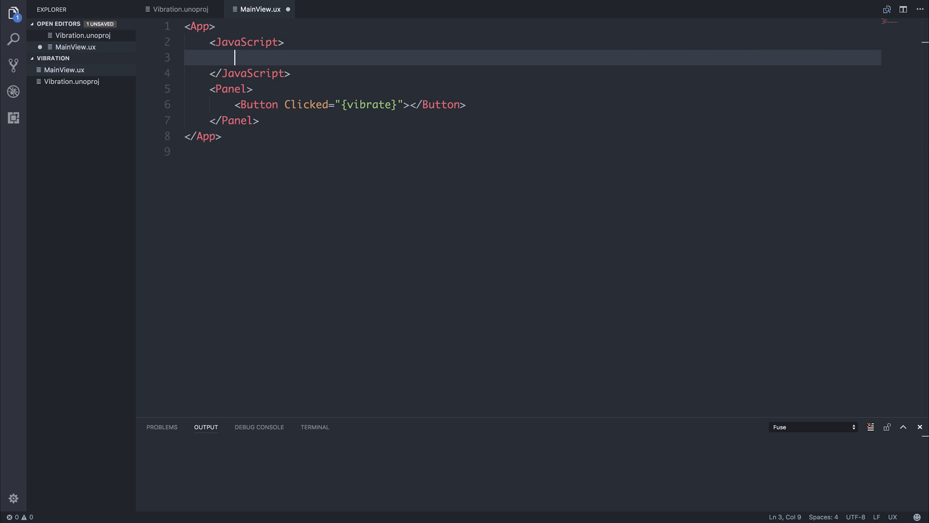
# - Declare var vibration = require("FuseJS/Vibration") in the JavaScript block
pyautogui.write('va')
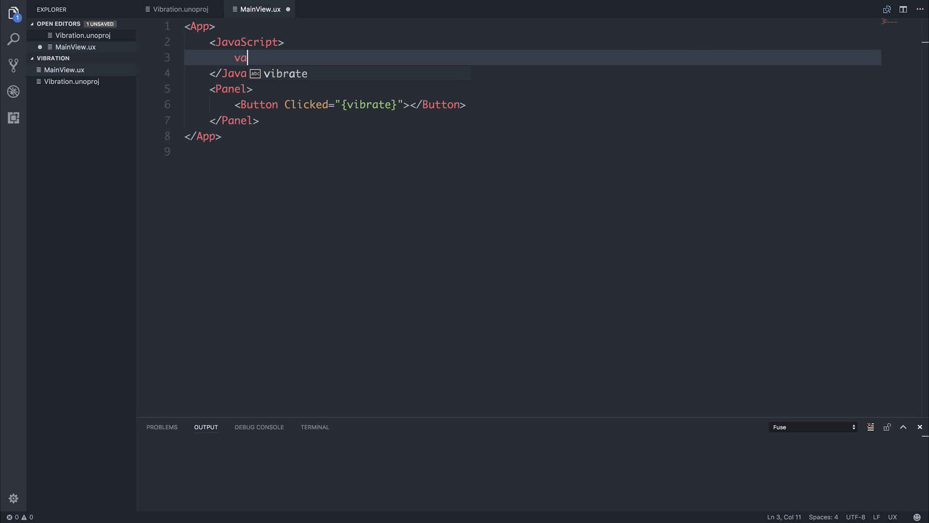
pyautogui.write('r vibra')
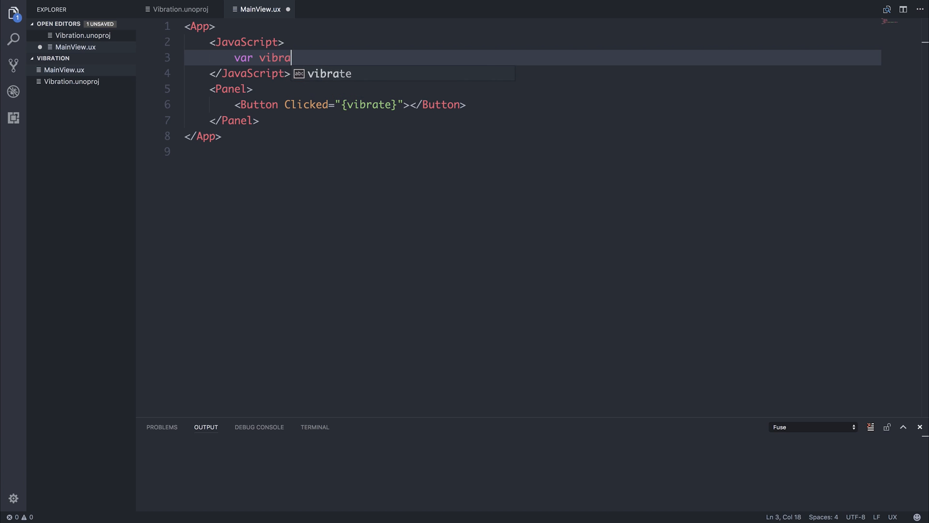
pyautogui.write('tion = r')
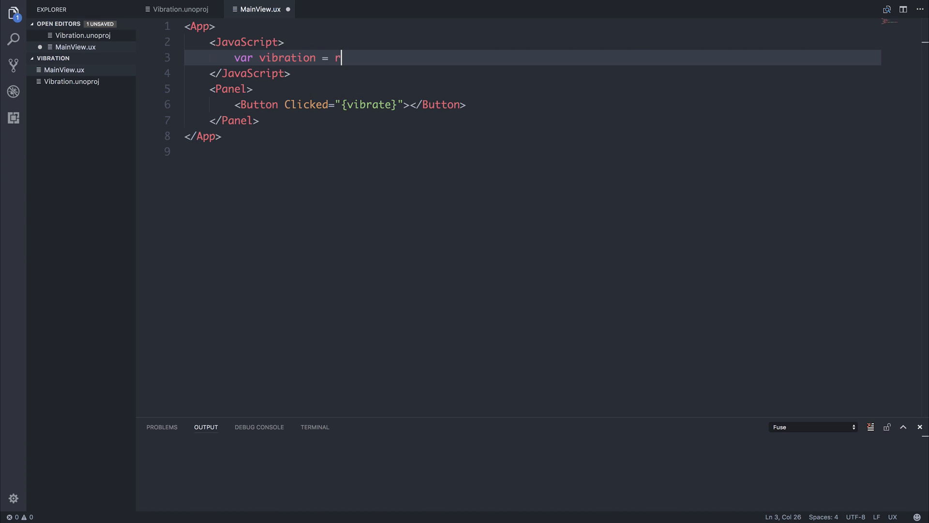
pyautogui.write('equire("Fus")')
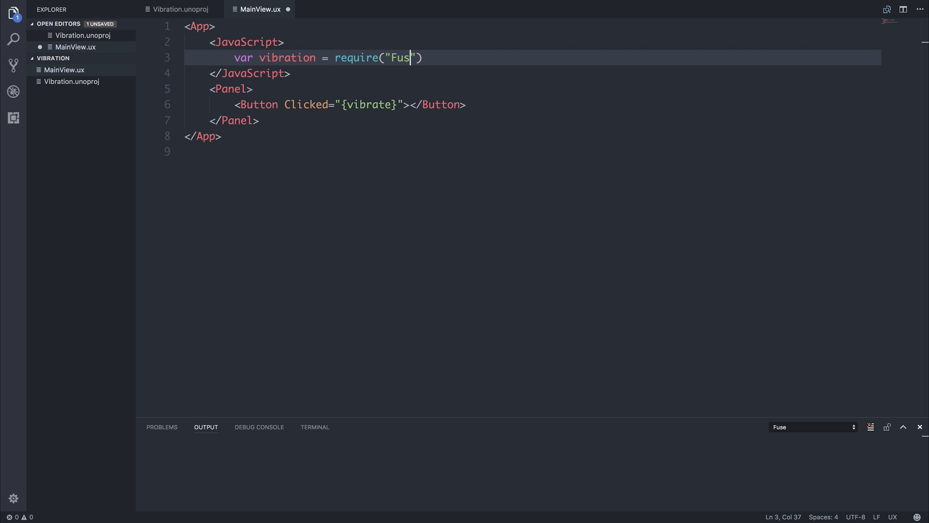
pyautogui.write('eJS/Vibration')
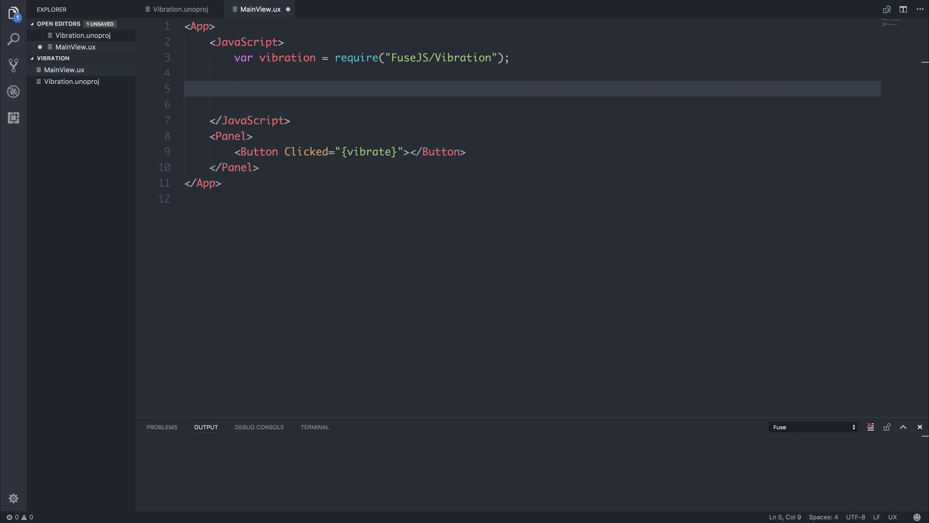
# - Define function vibrate() that calls vibration.vibrate(1)
pyautogui.write('function')
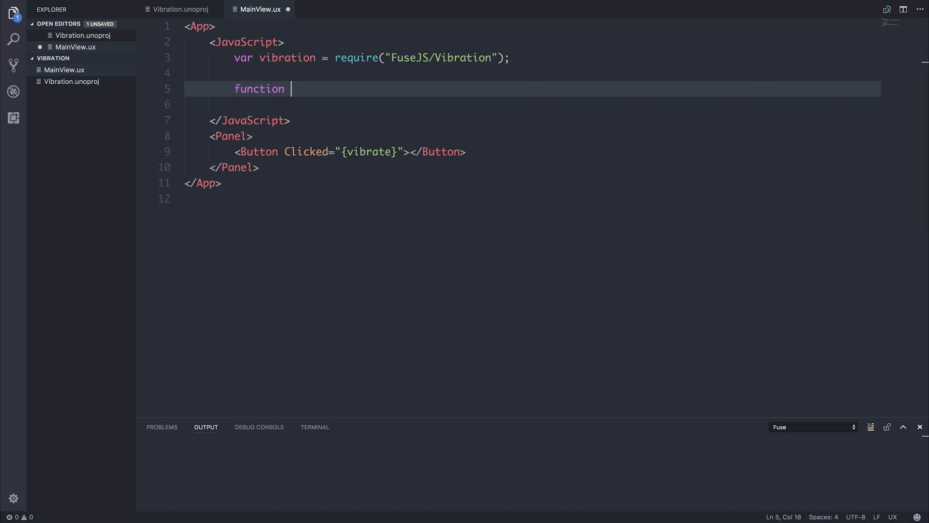
pyautogui.write('vibrate() {')
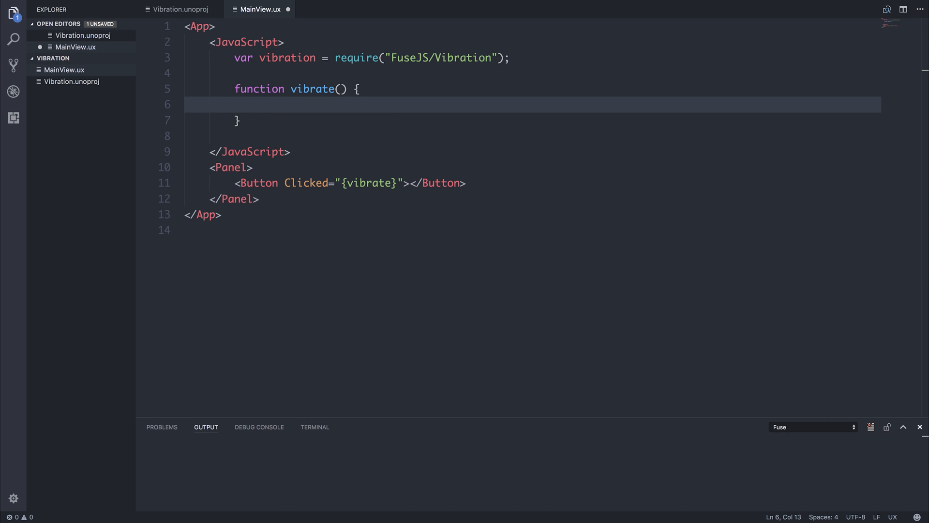
pyautogui.write('vibration.vit')
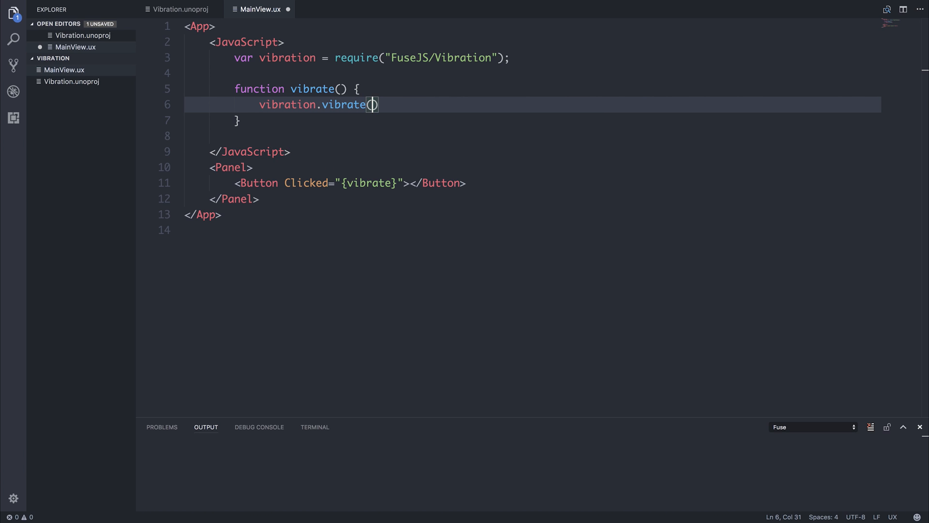
pyautogui.write('time: number')
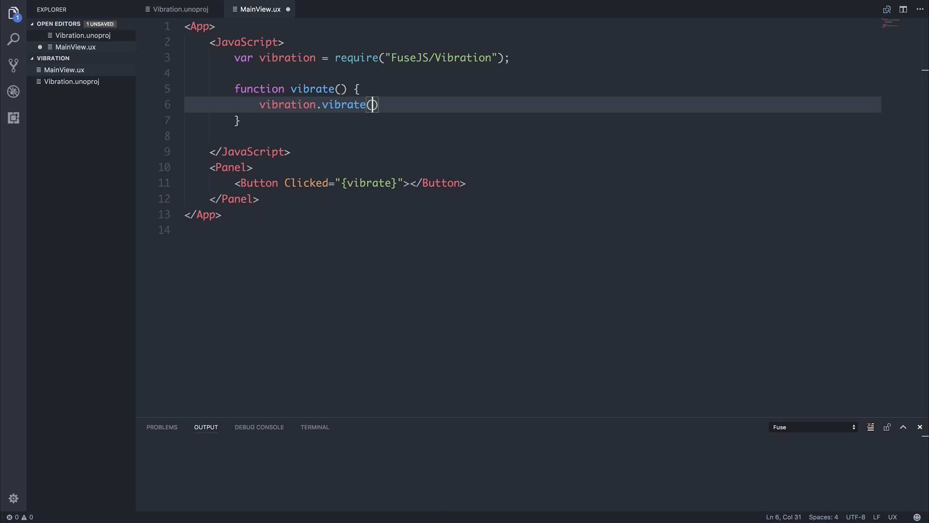
pyautogui.write('1')
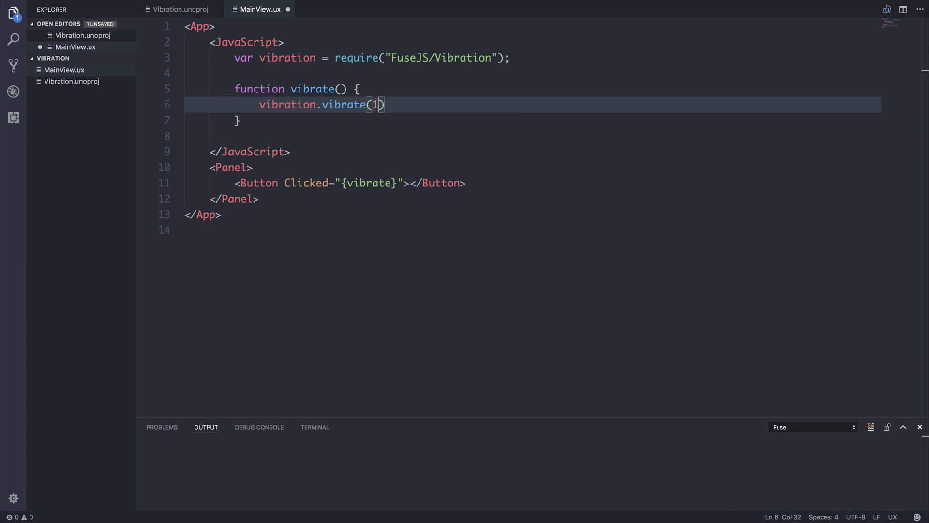
pyautogui.press('enter')
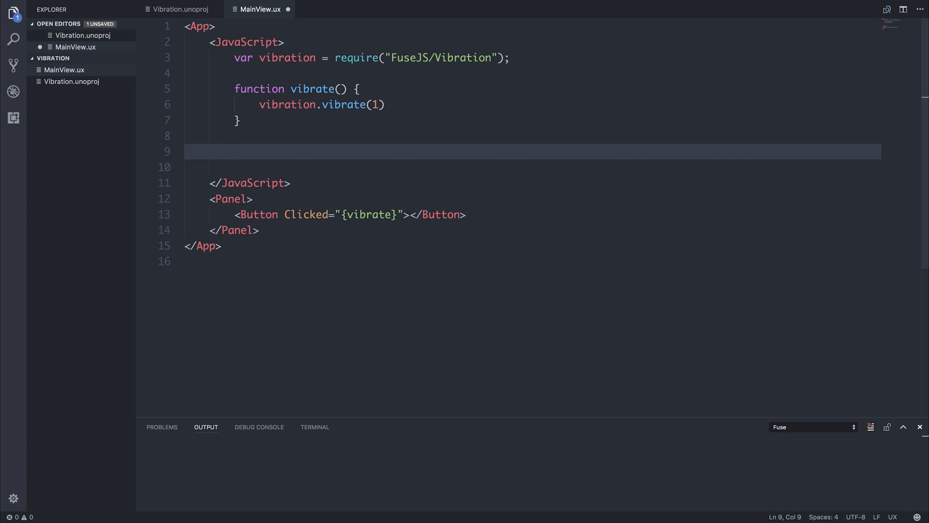
# - Begin module.exports = { vibrate: vibrate } to expose the vibrate function
pyautogui.write('module')
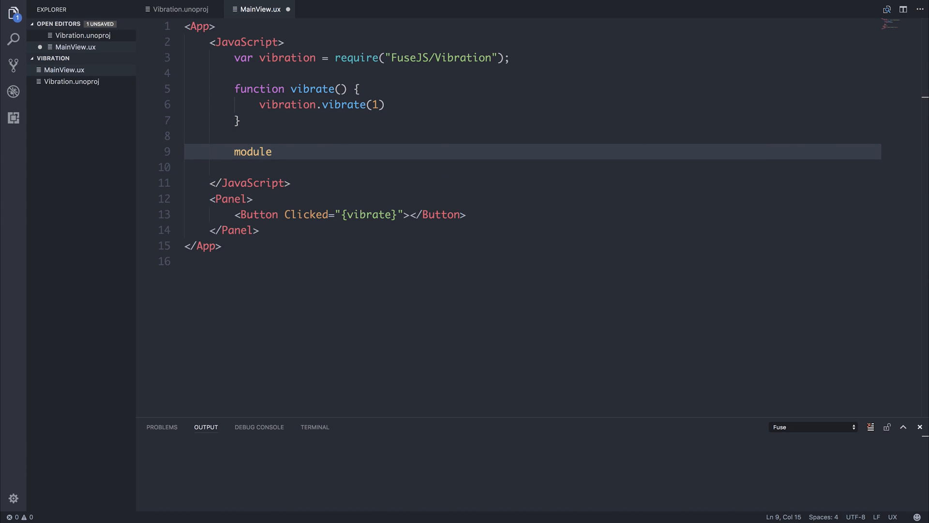
pyautogui.write('.exports = {')
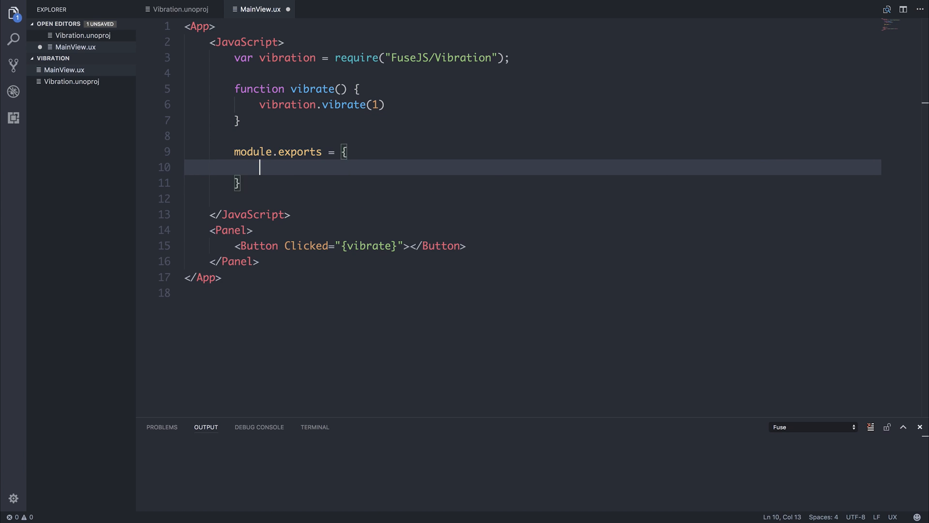
pyautogui.write('vibrate: vib')
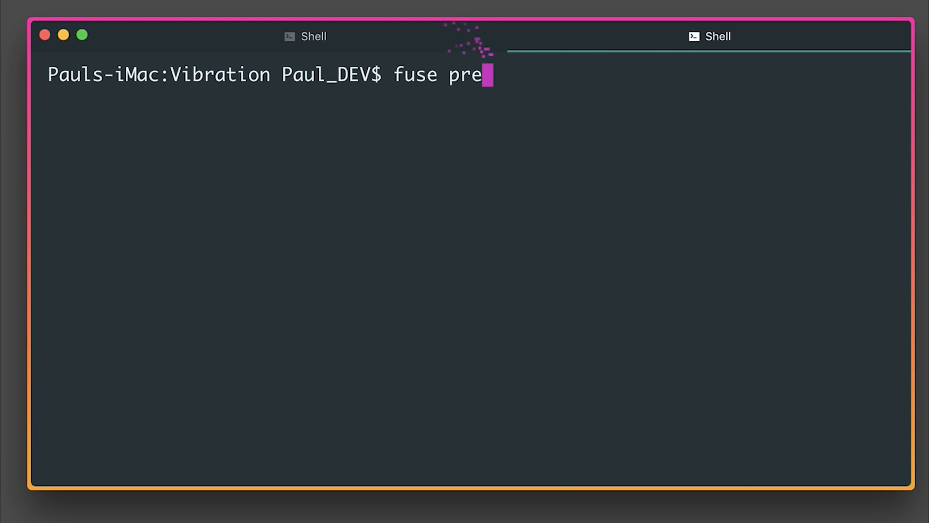
# - Run 'fuse preview --target=' with the device target name in Terminal
pyautogui.write('view --targ')
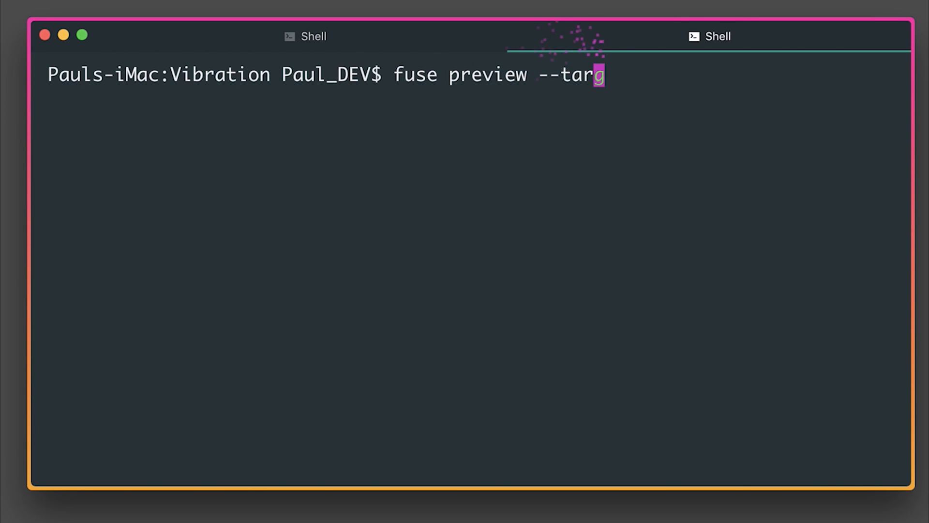
pyautogui.write('et=')
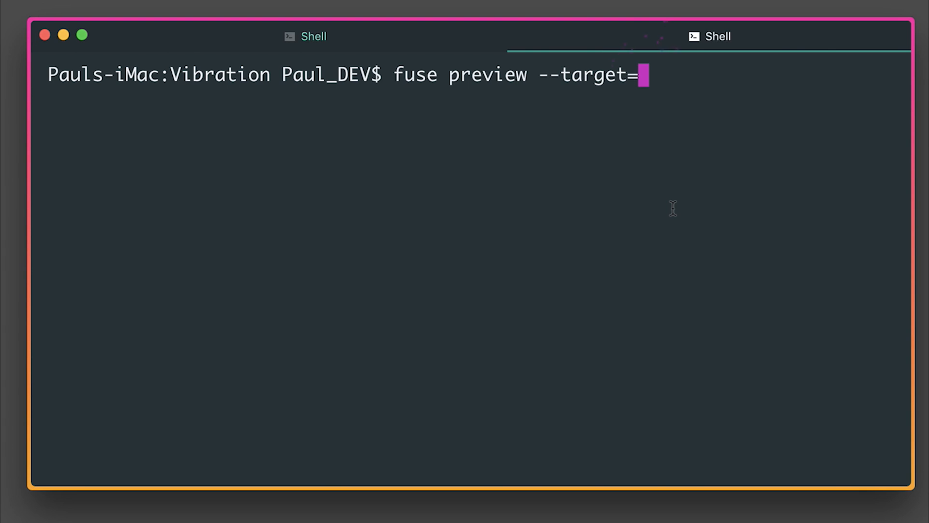
pyautogui.write('andro')
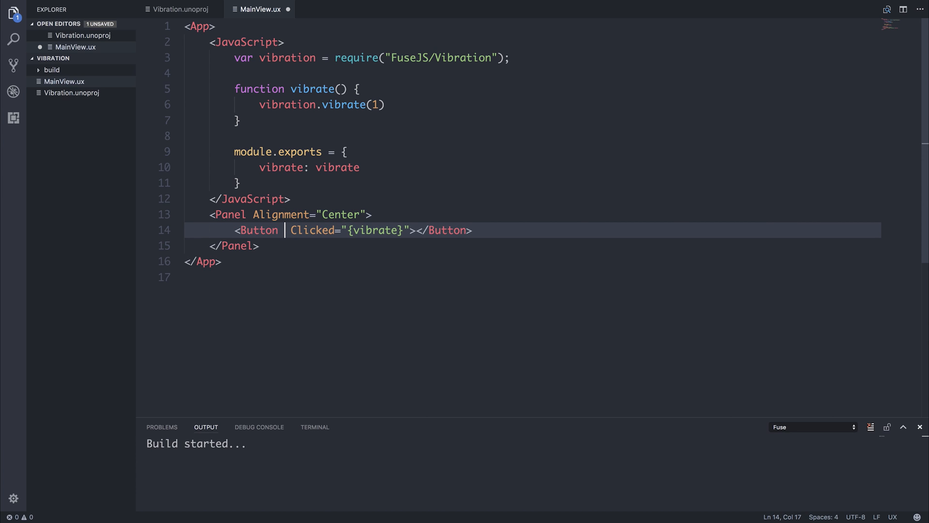
# - Give the Button a Text="Click me!" label so it shows in the centered panel
pyautogui.write('Text=""')
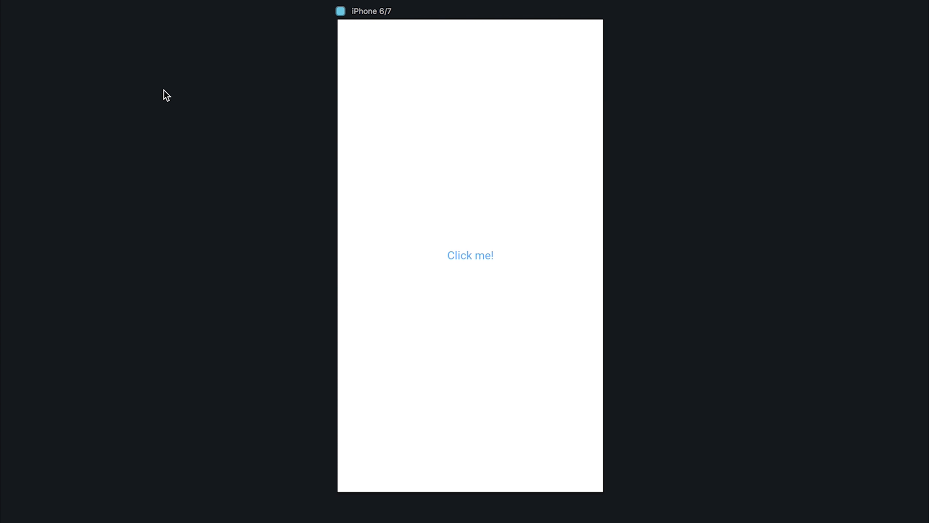
pyautogui.moveTo(839, 99)
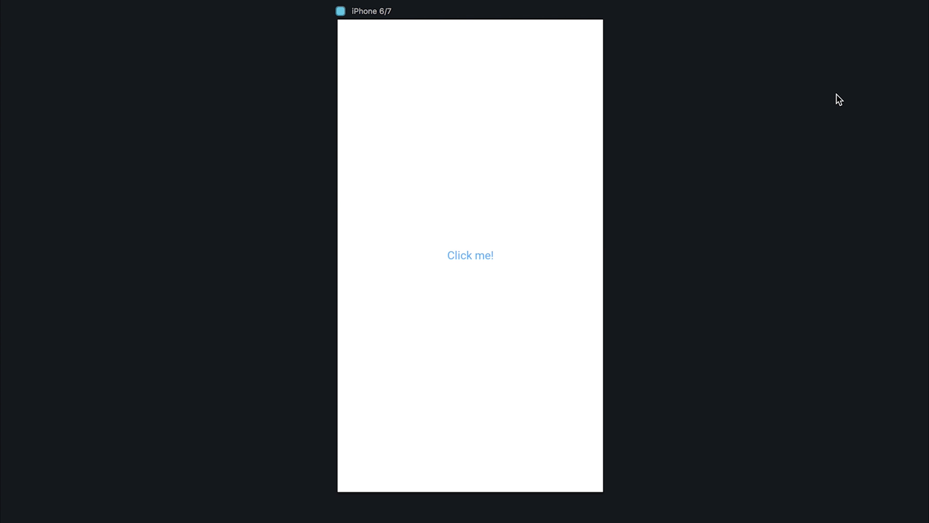